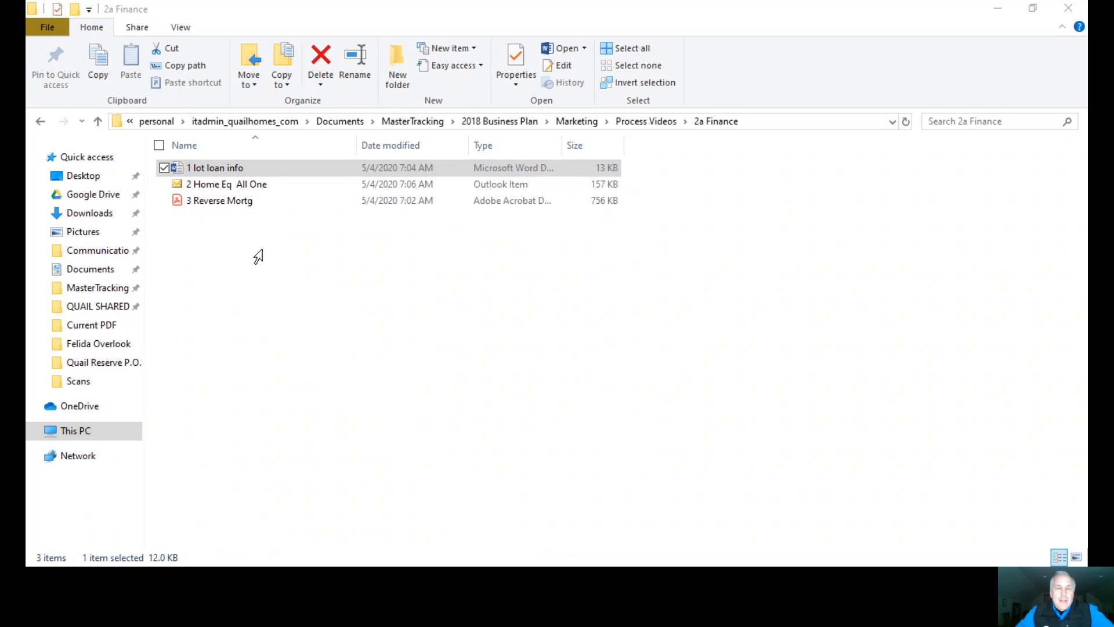
mouse_move(358, 294)
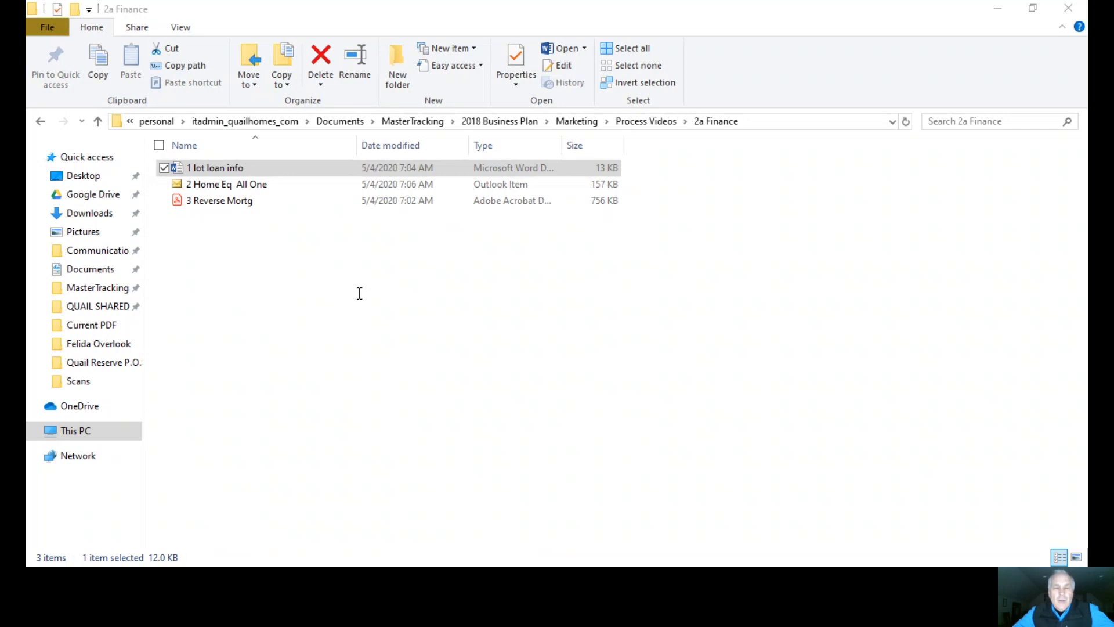
mouse_move(627, 388)
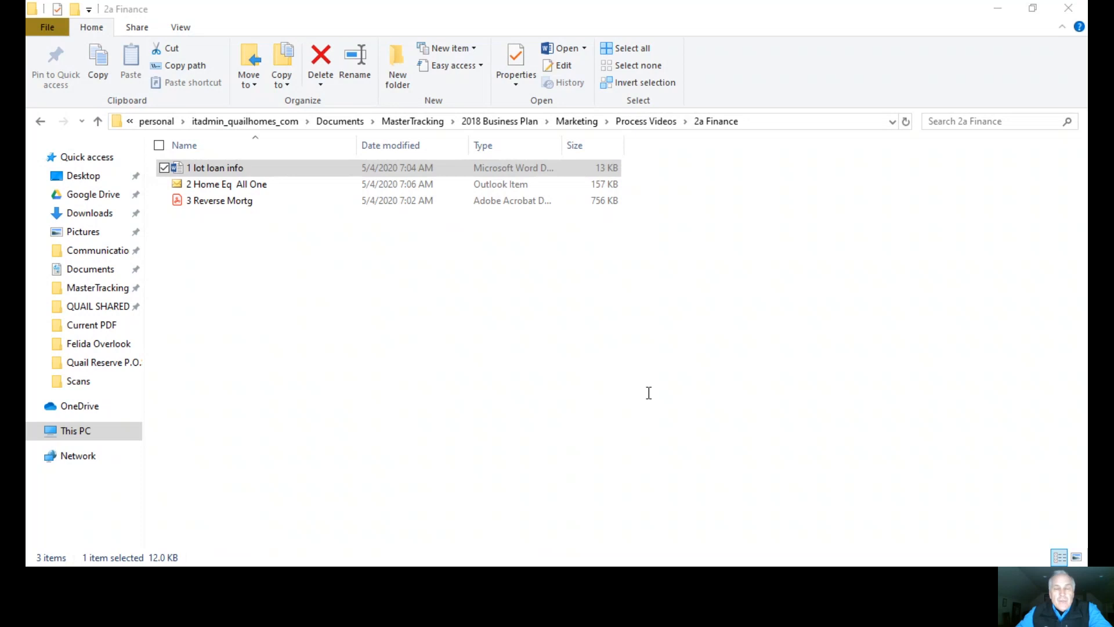
mouse_move(477, 339)
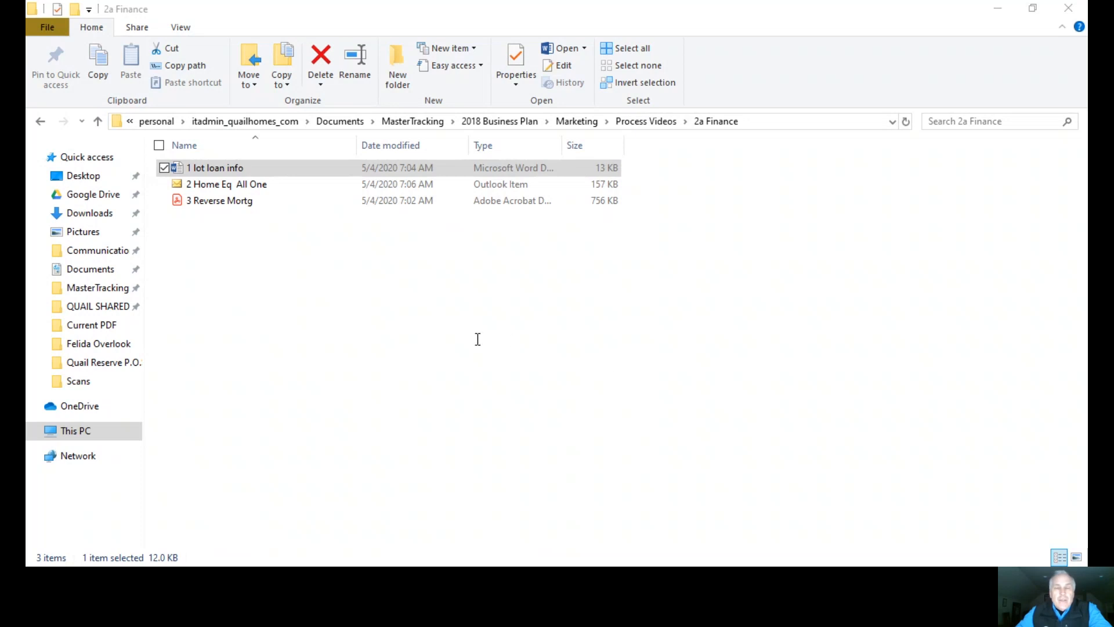
mouse_move(557, 278)
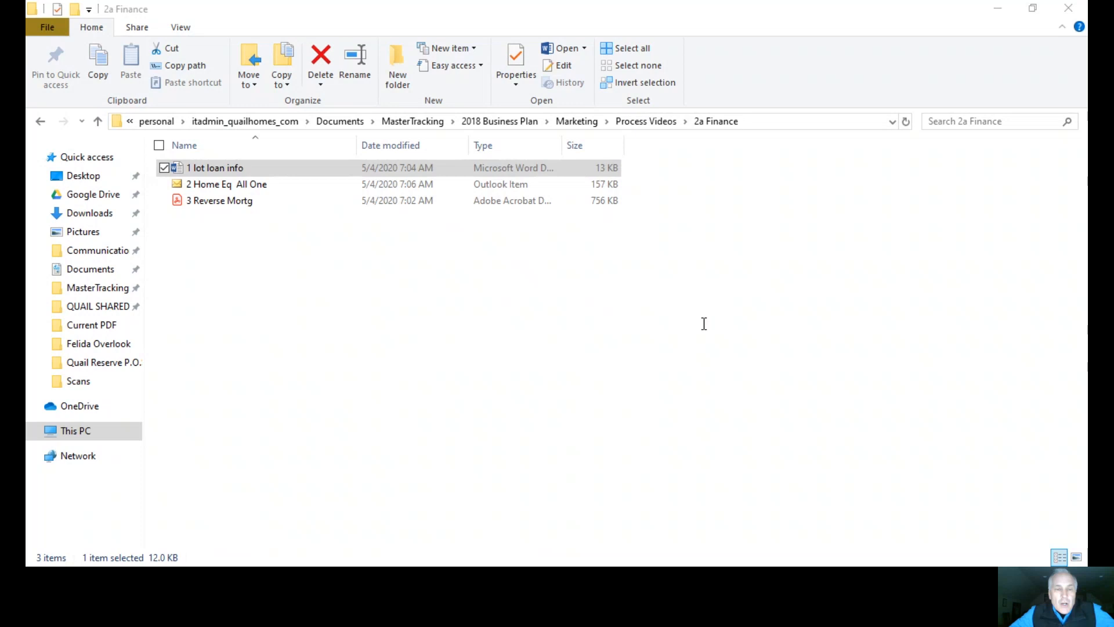
mouse_move(338, 368)
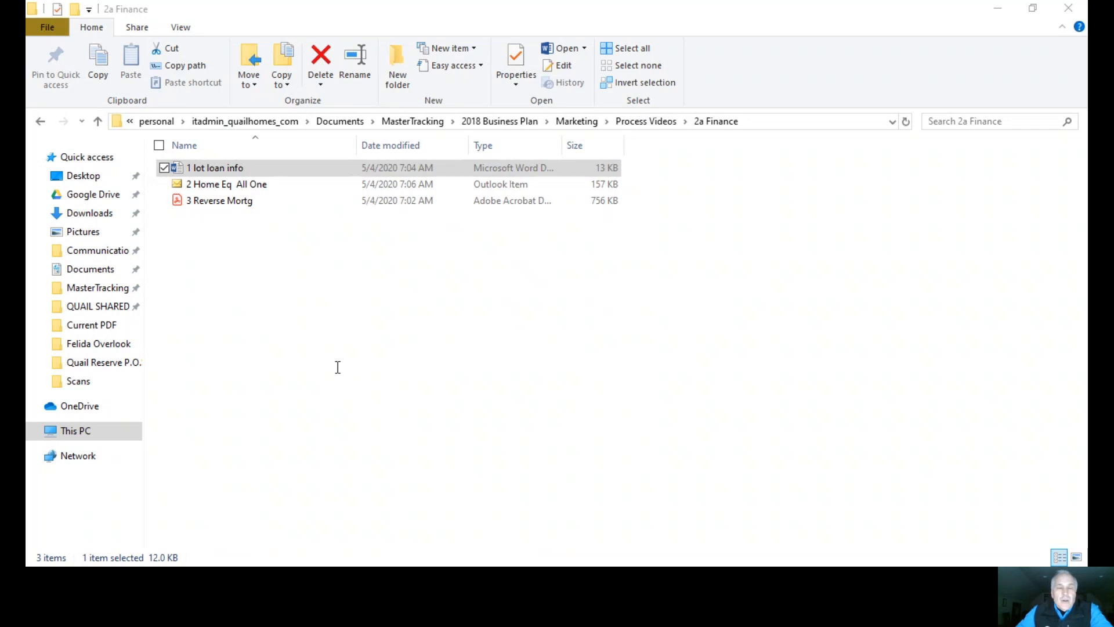
mouse_move(369, 347)
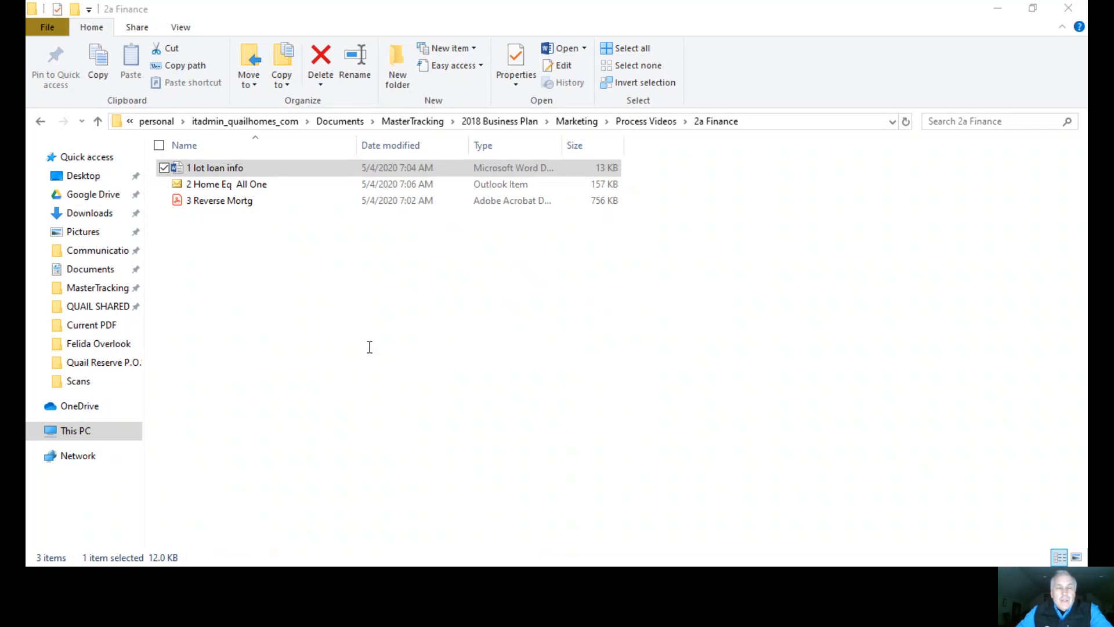
mouse_move(425, 361)
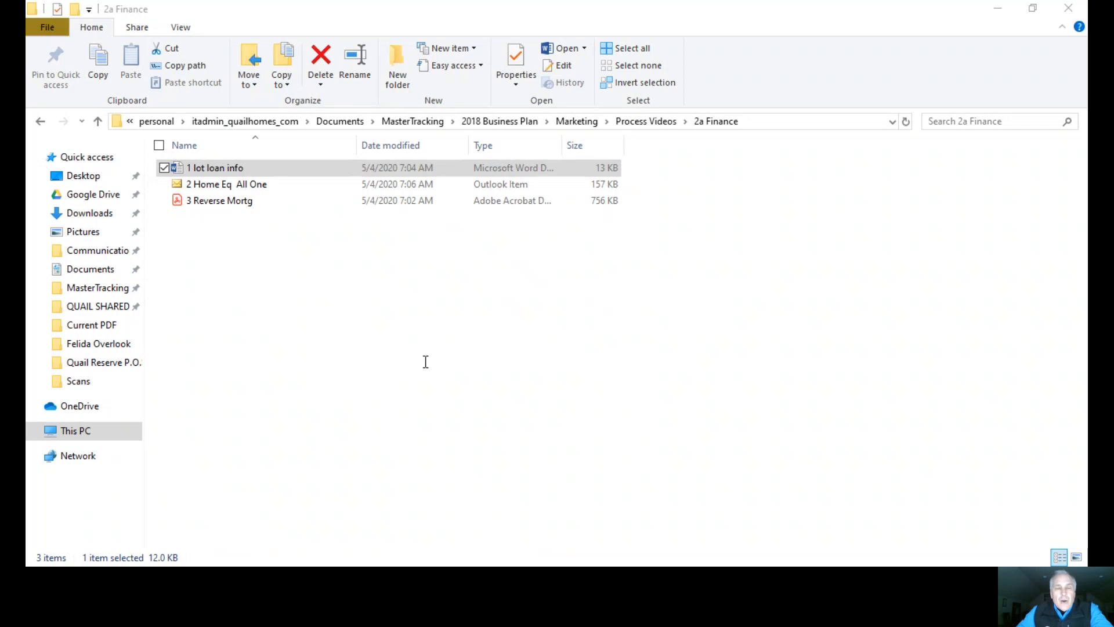
mouse_move(477, 368)
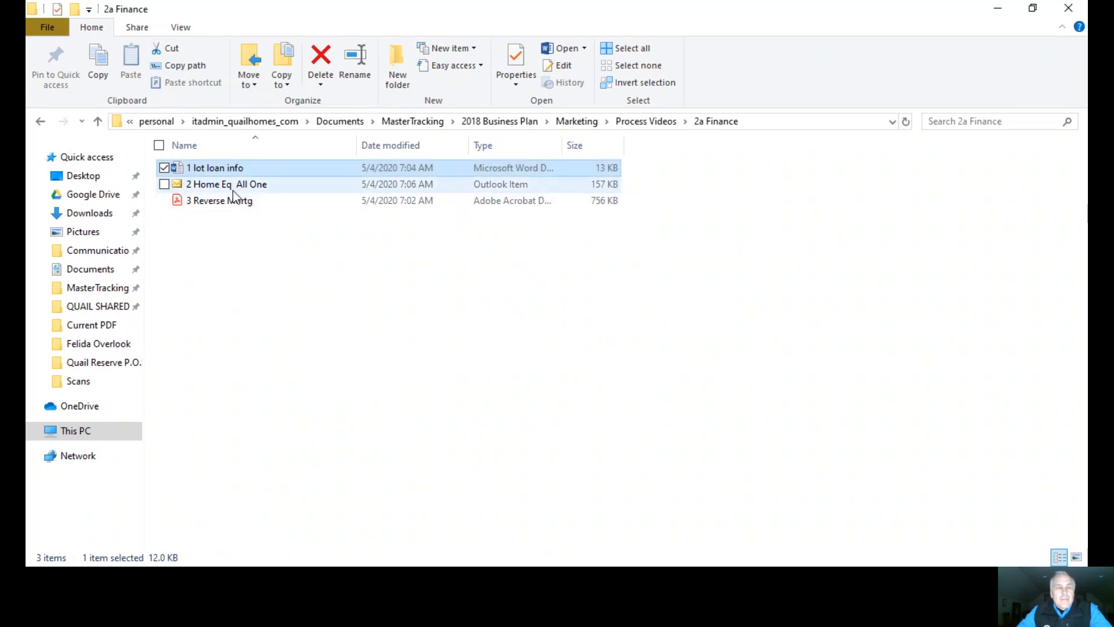
Select the '2 Home Eq All One' Outlook item in the 2a Finance folder list.
left_click(226, 185)
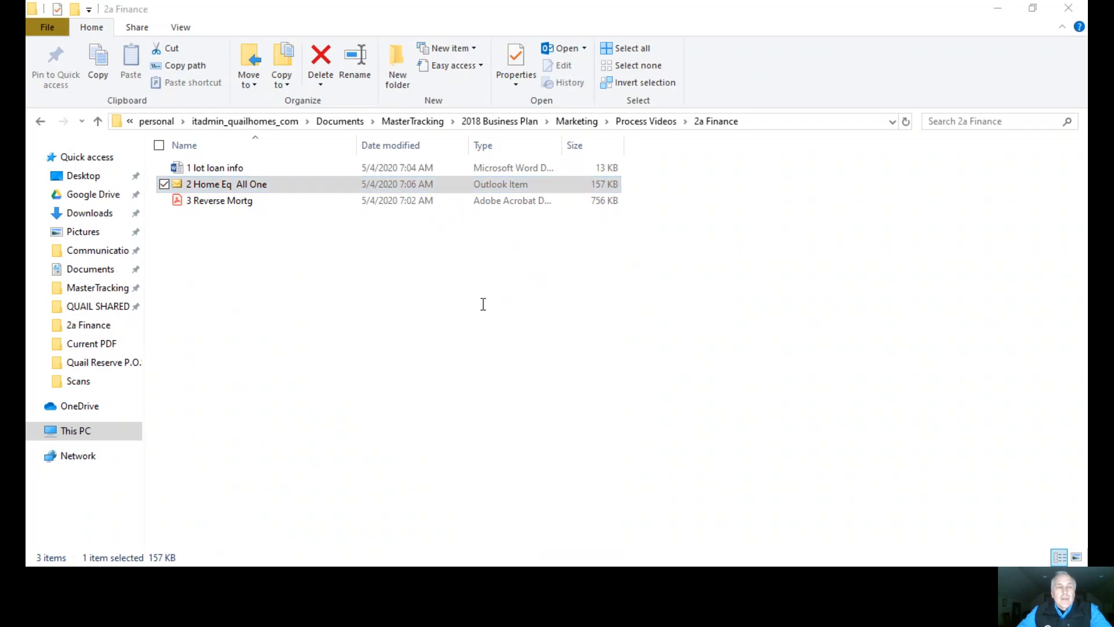
mouse_move(295, 278)
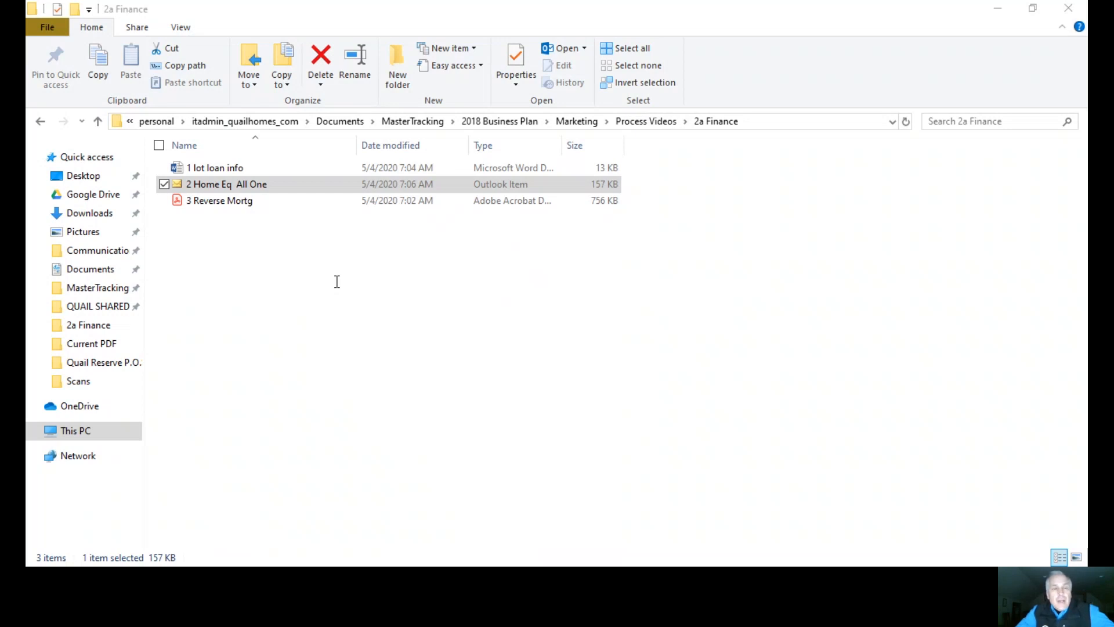
mouse_move(321, 276)
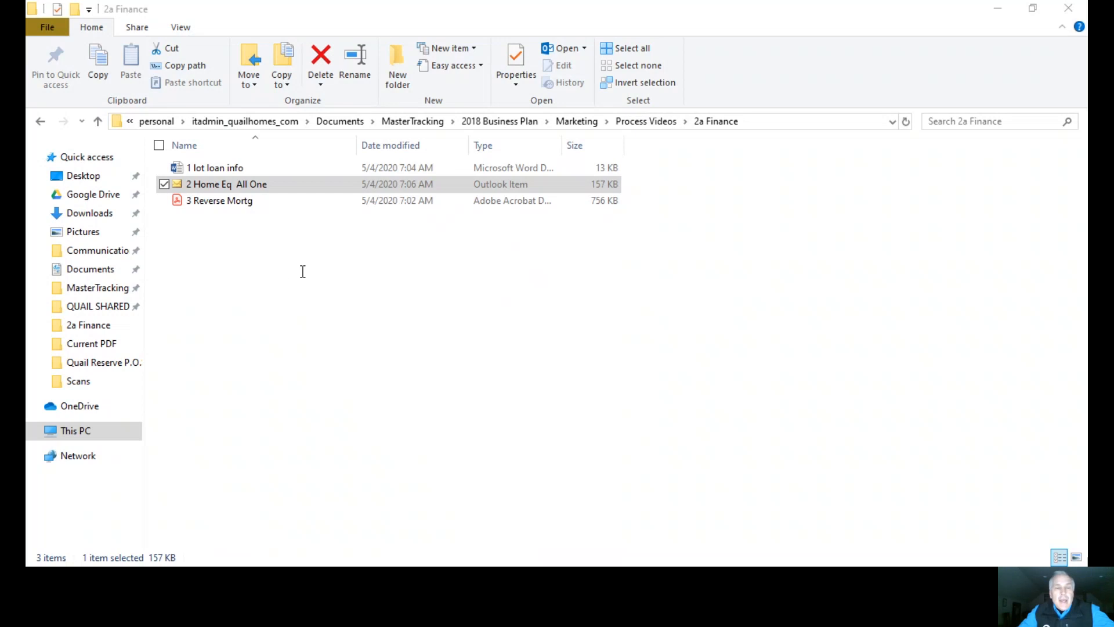
mouse_move(338, 277)
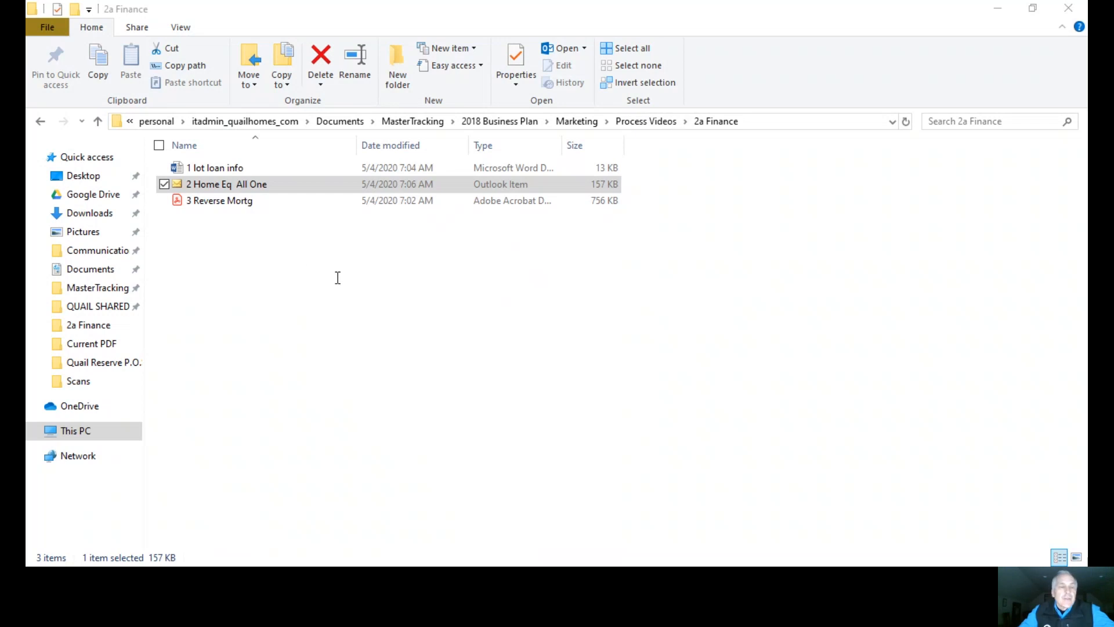
mouse_move(71, 283)
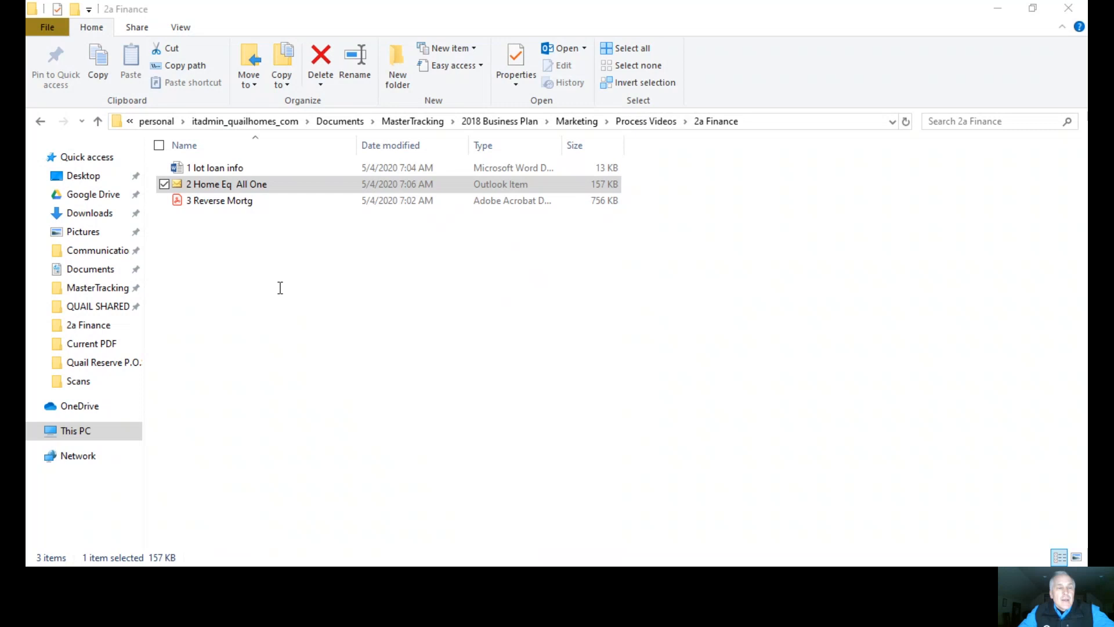
mouse_move(277, 340)
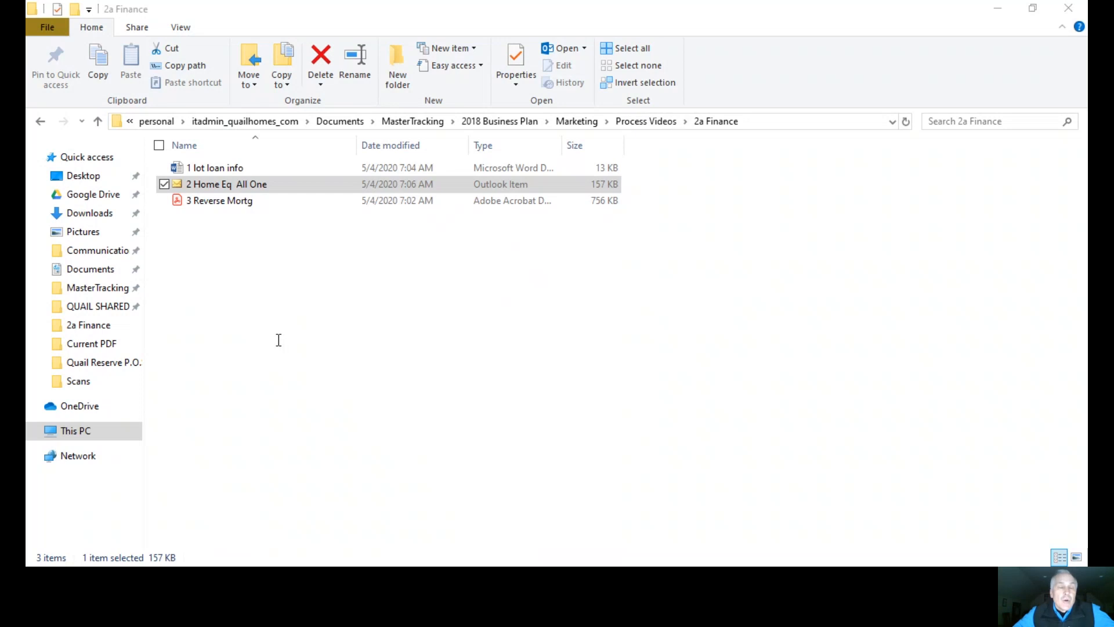
mouse_move(344, 293)
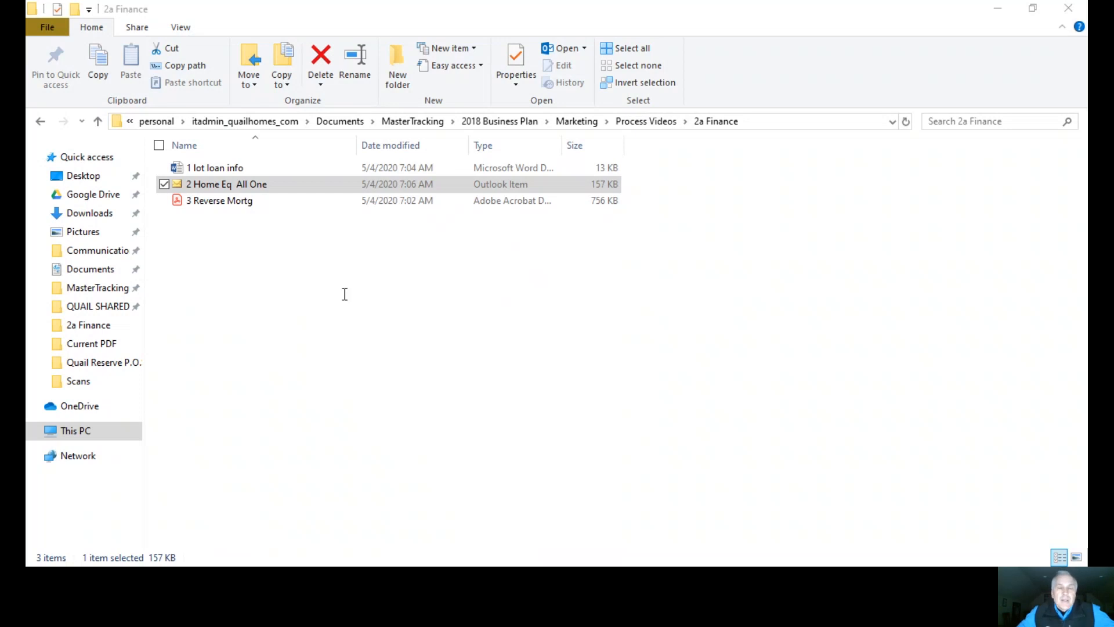
mouse_move(560, 236)
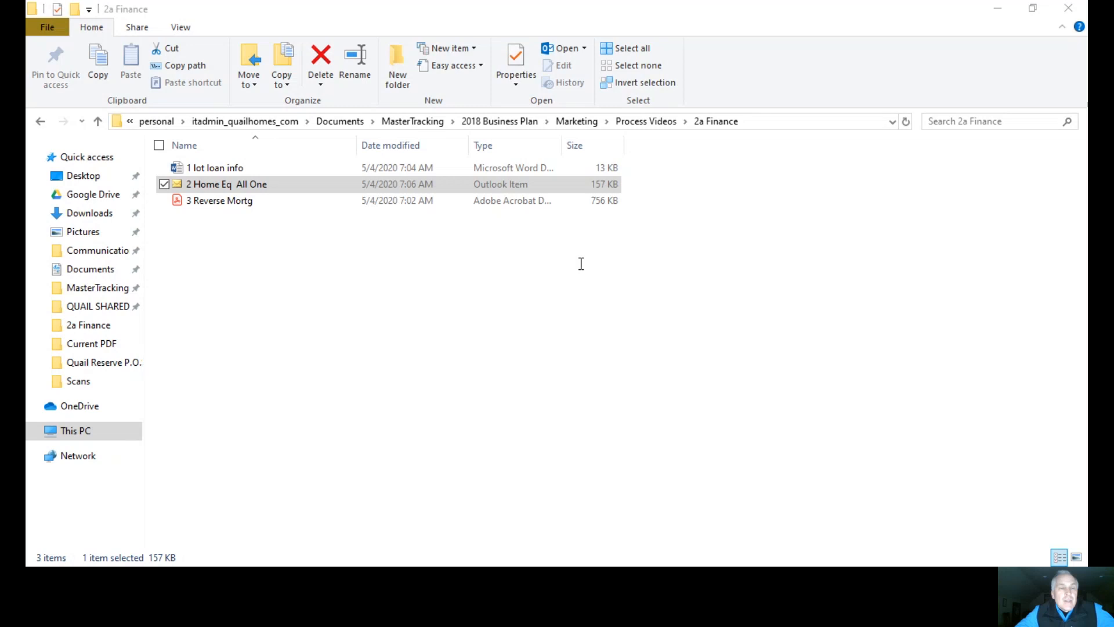
mouse_move(596, 262)
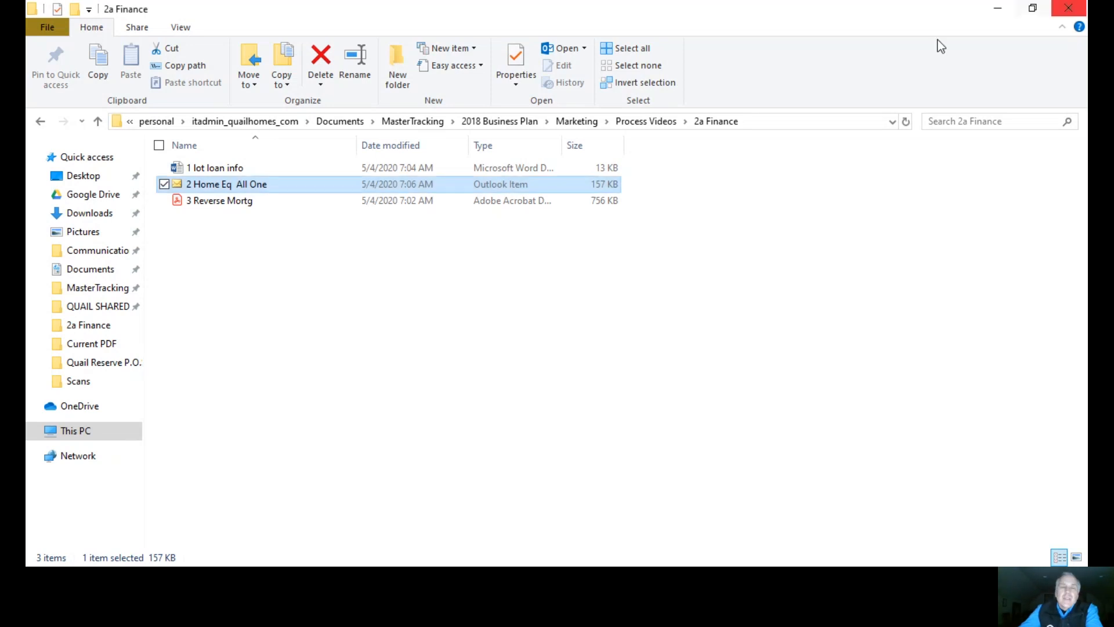
Select the '3 Reverse Mortg' PDF in the 2a Finance folder list.
left_click(219, 200)
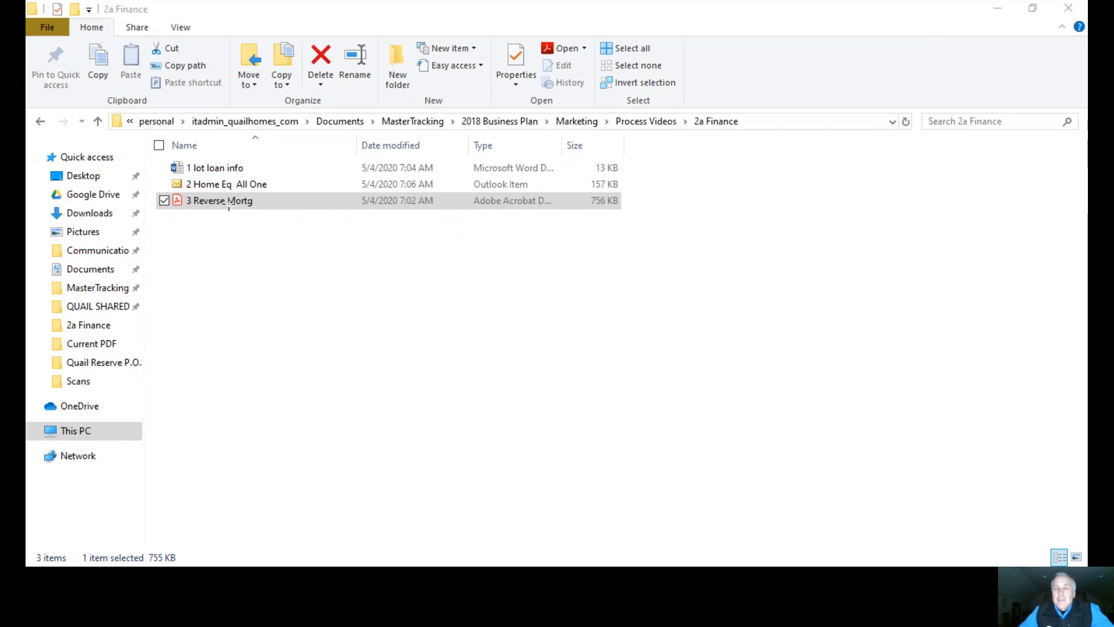
mouse_move(346, 200)
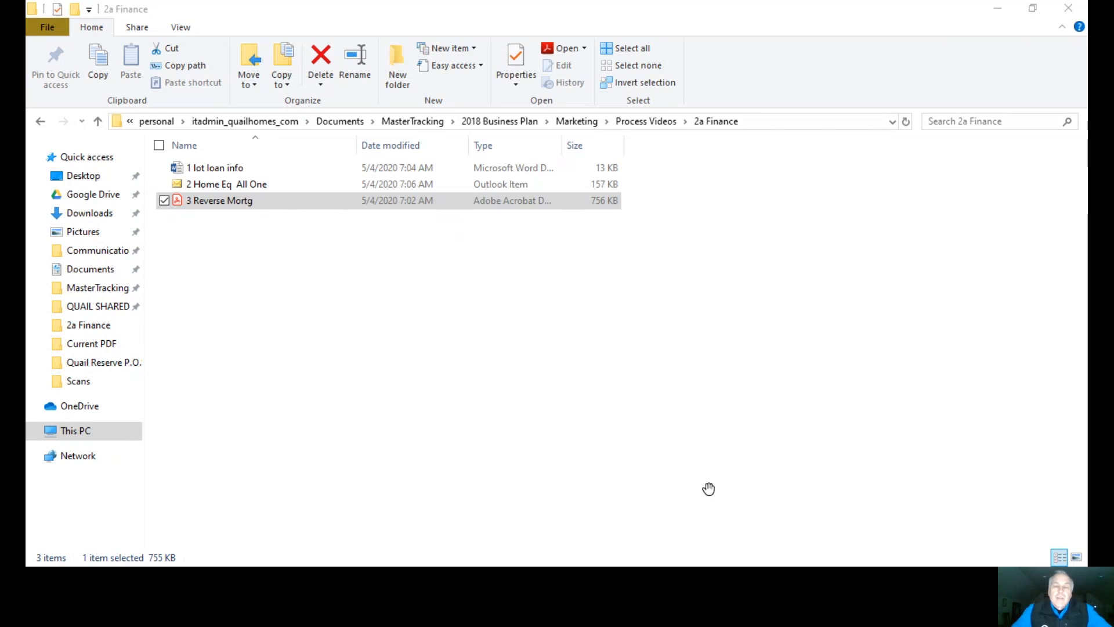
mouse_move(672, 499)
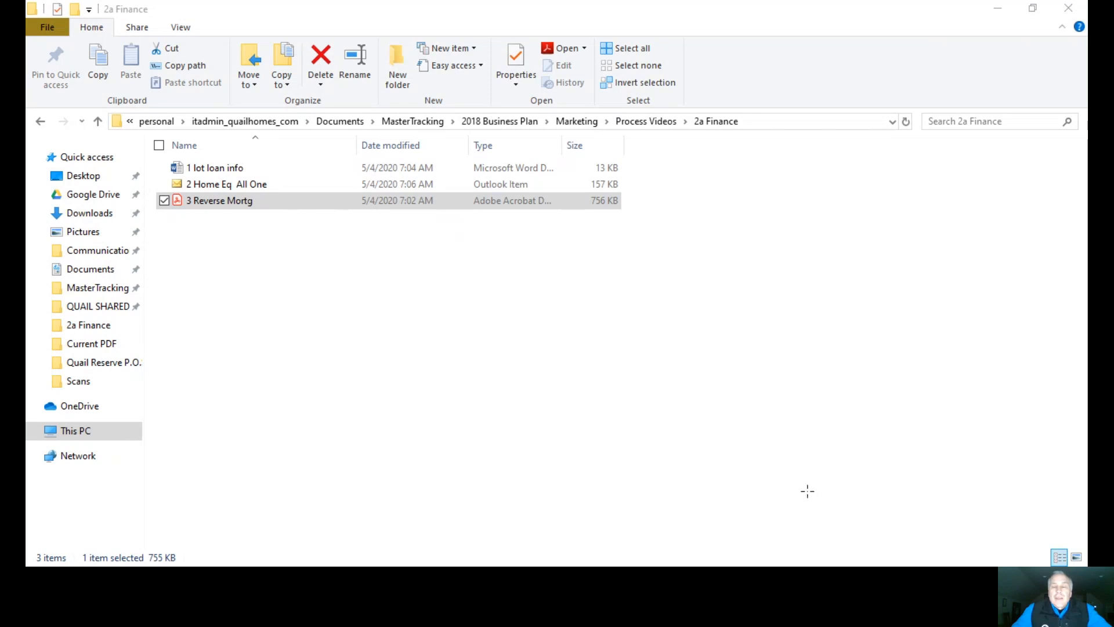
mouse_move(571, 505)
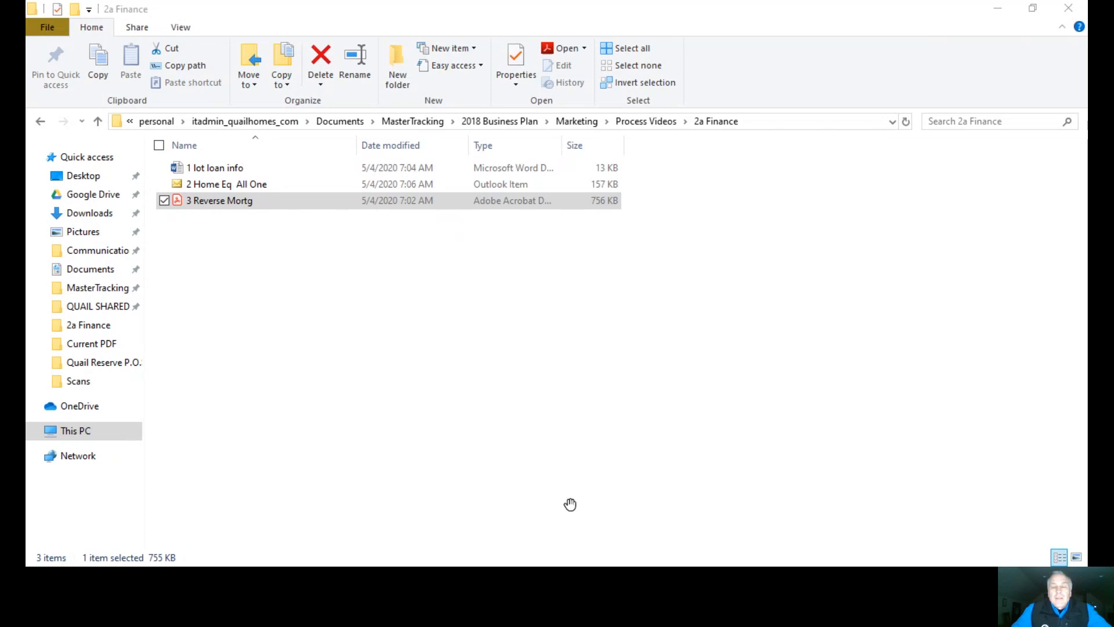
mouse_move(543, 489)
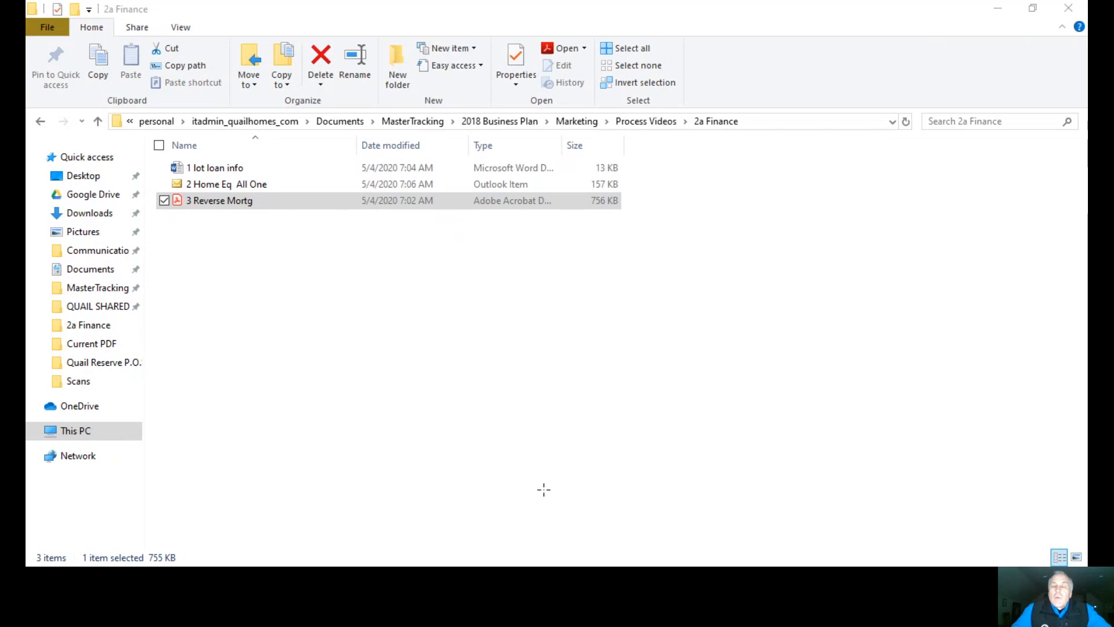
mouse_move(587, 486)
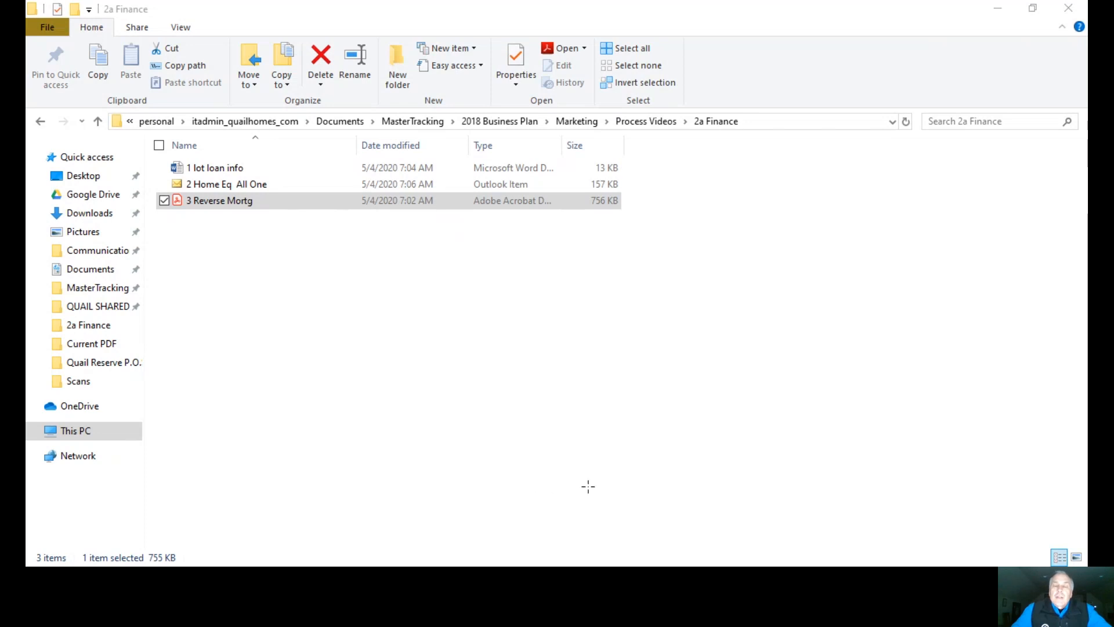
mouse_move(529, 492)
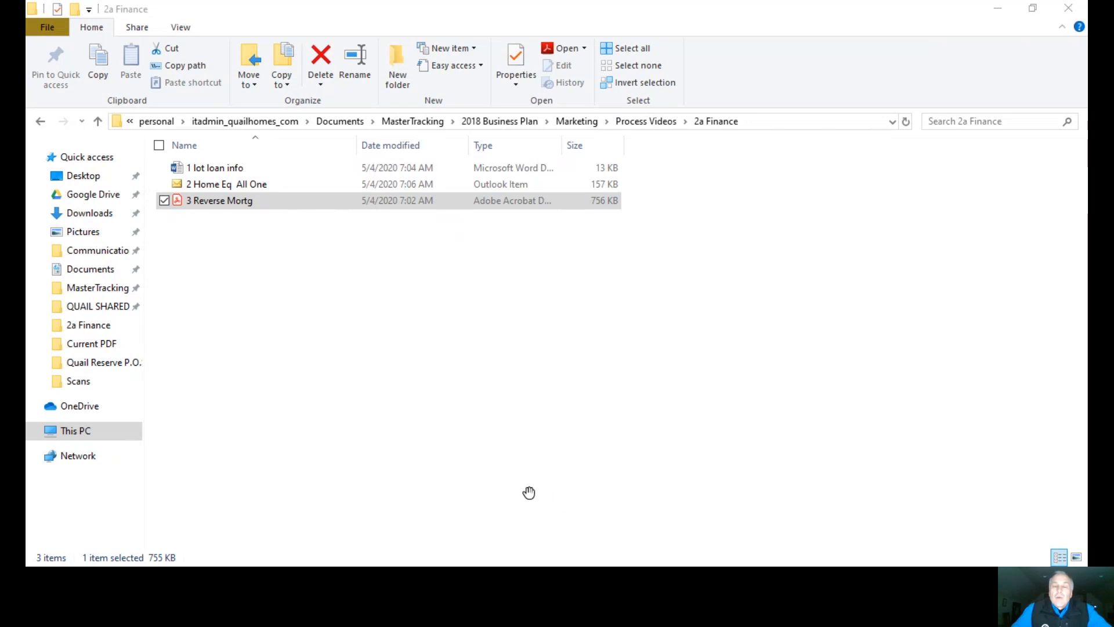
mouse_move(526, 486)
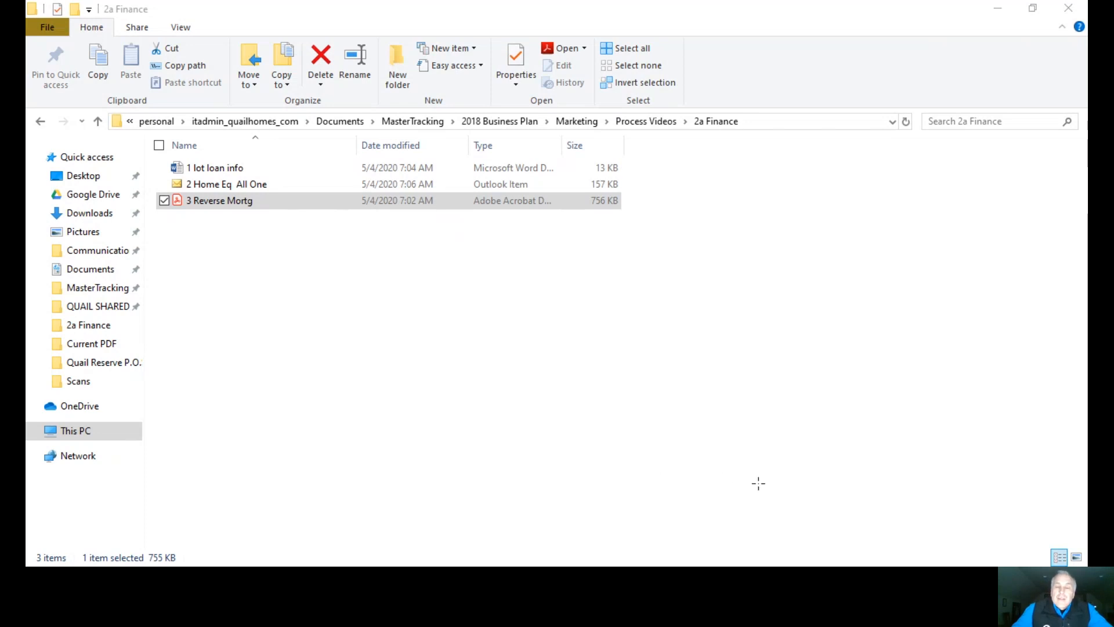
mouse_move(582, 455)
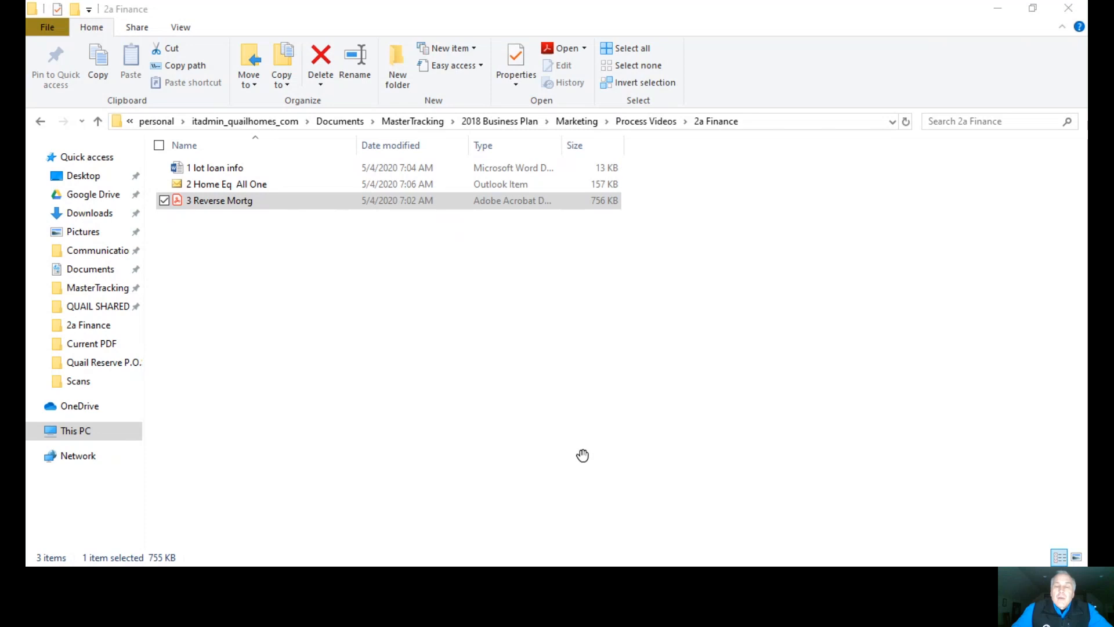
mouse_move(695, 477)
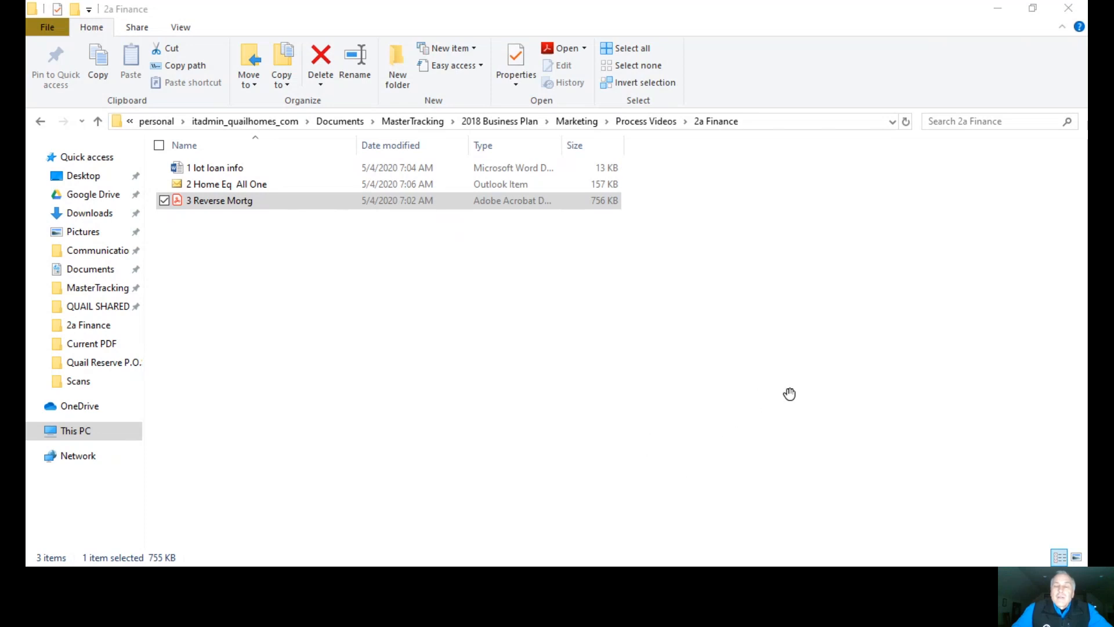
mouse_move(808, 401)
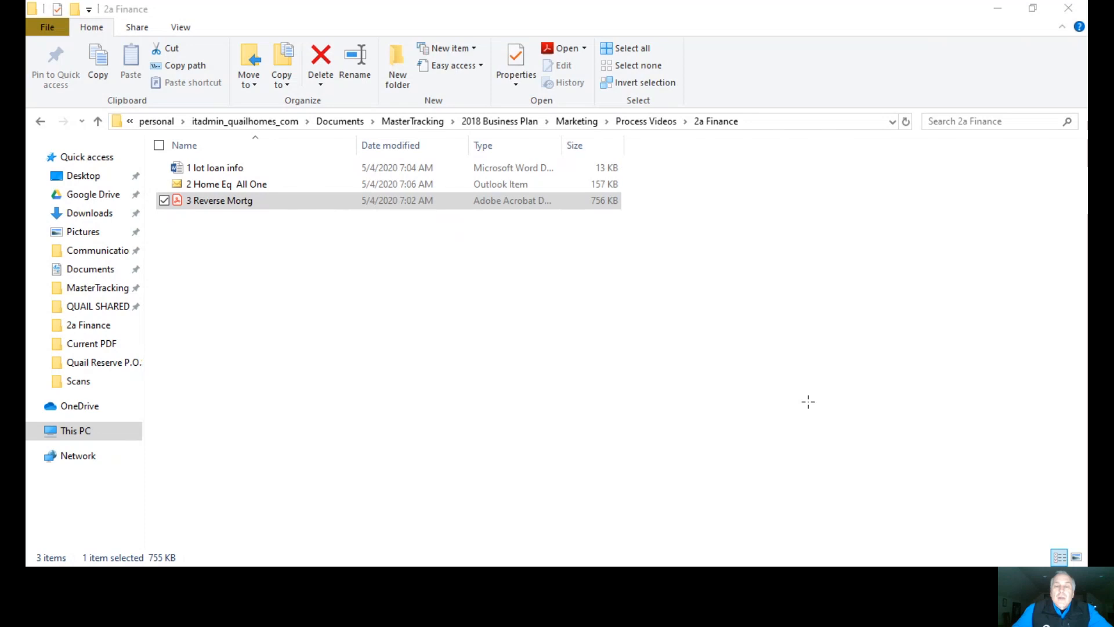